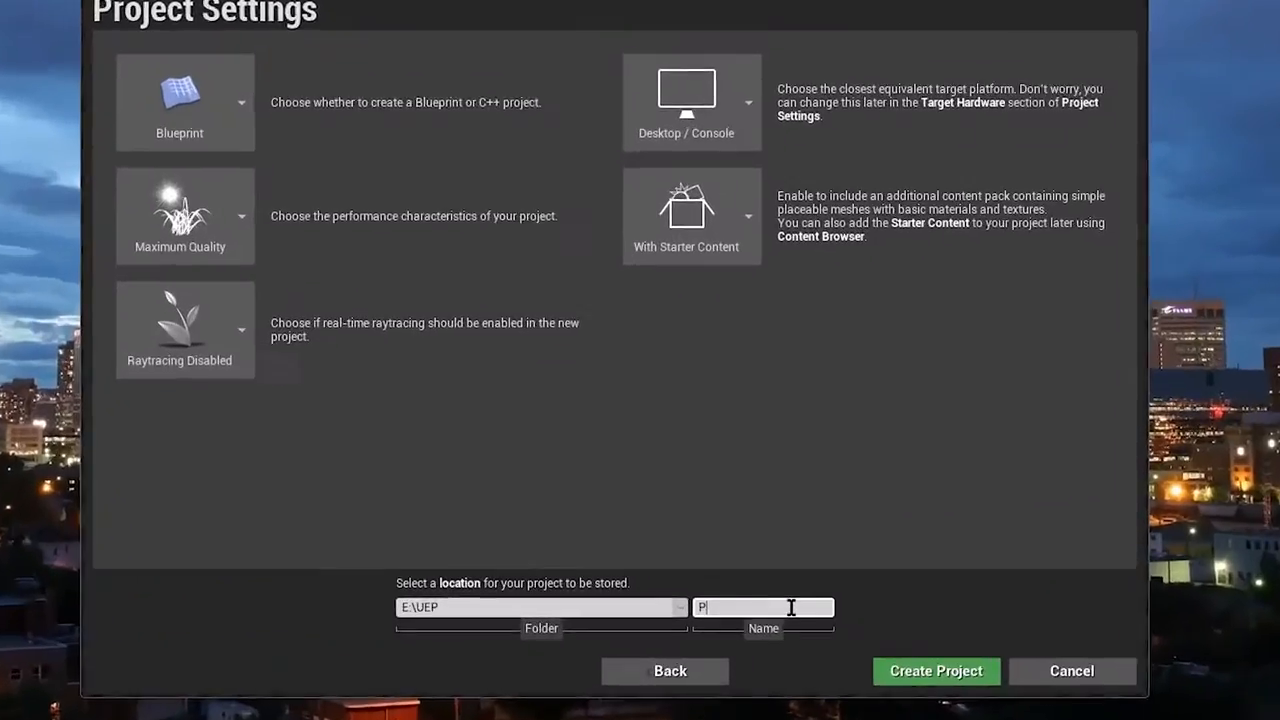
Create the Blueprint project named PoleBaland stored in E:\UEP.
{"action": "type", "text": "oleBaland"}
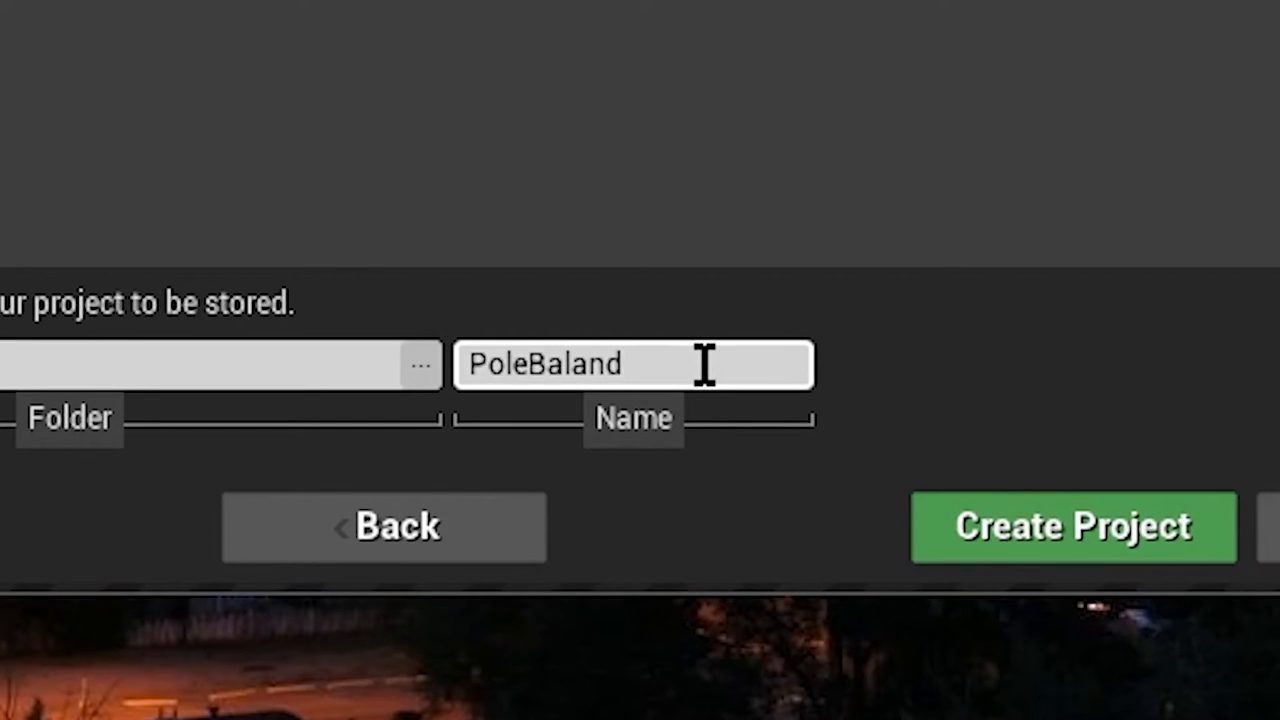
{"action": "left_click", "coordinate": [1072, 527]}
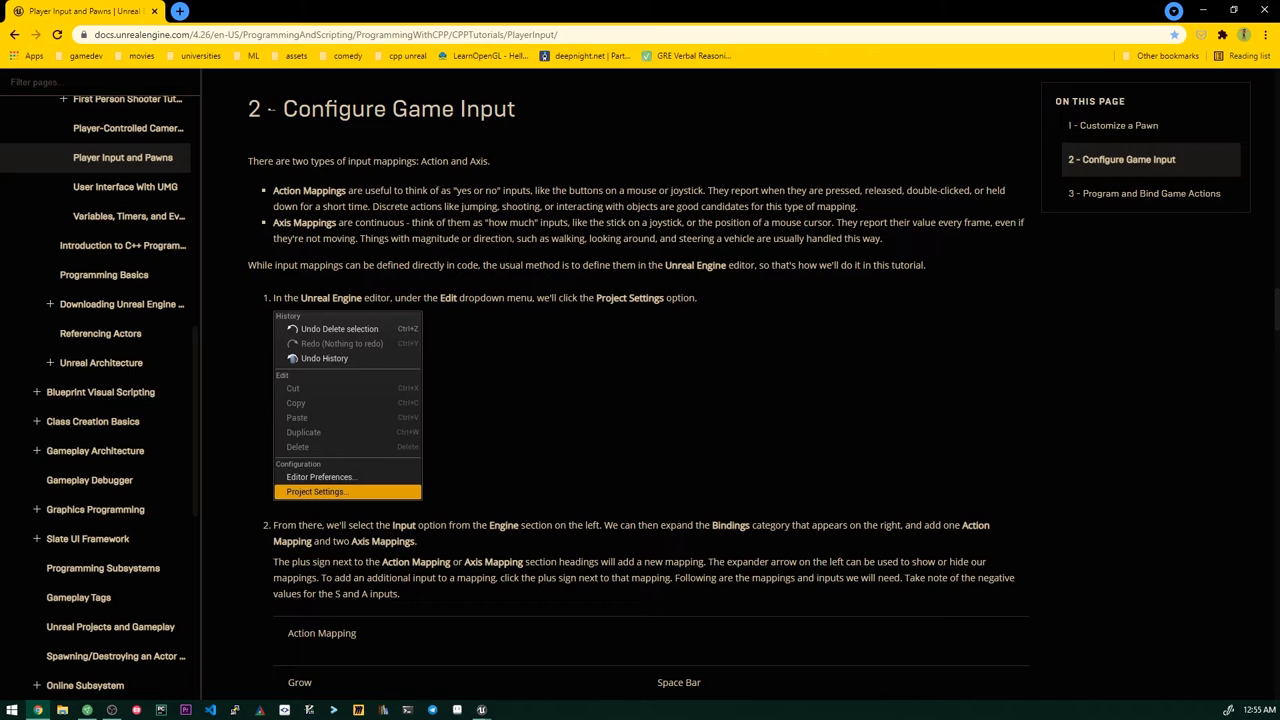
Go to the Configure Game Input section of the Player Input and Pawns tutorial.
{"action": "left_click", "coordinate": [315, 491]}
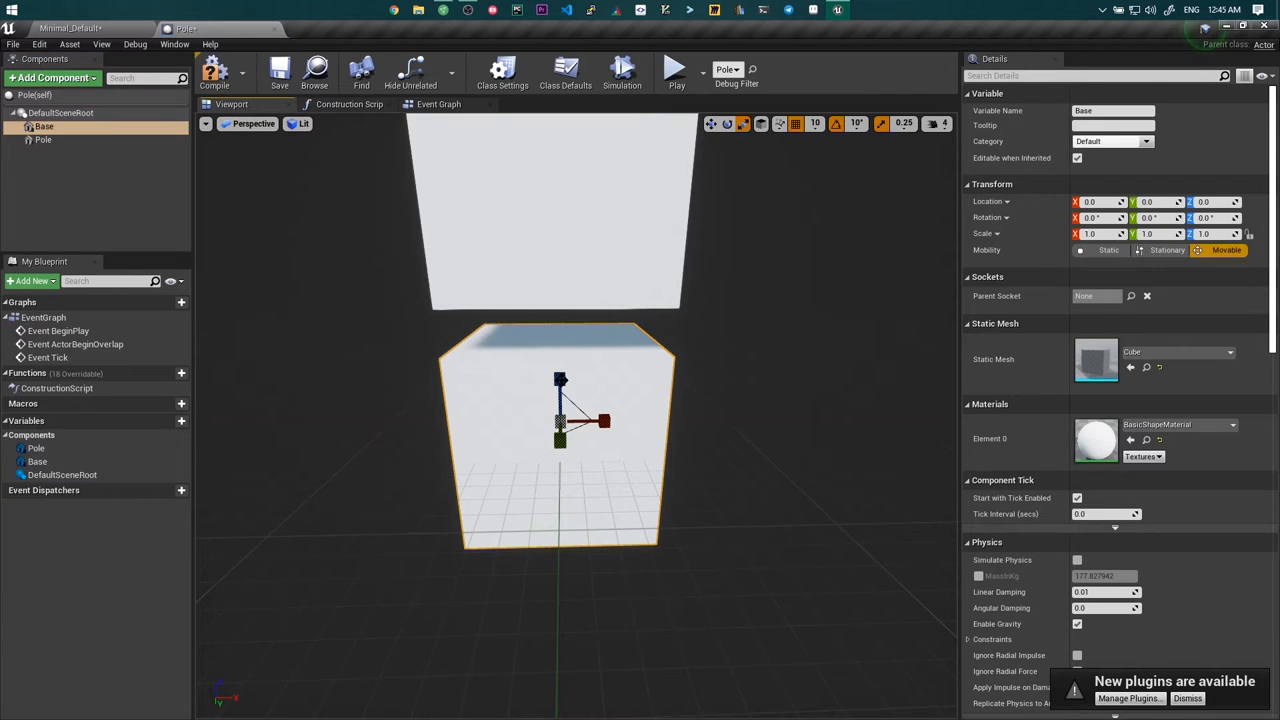
Review the Pole and Box components' transforms and build the BeginPlay SetActorRotation graph.
{"action": "left_click", "coordinate": [42, 140]}
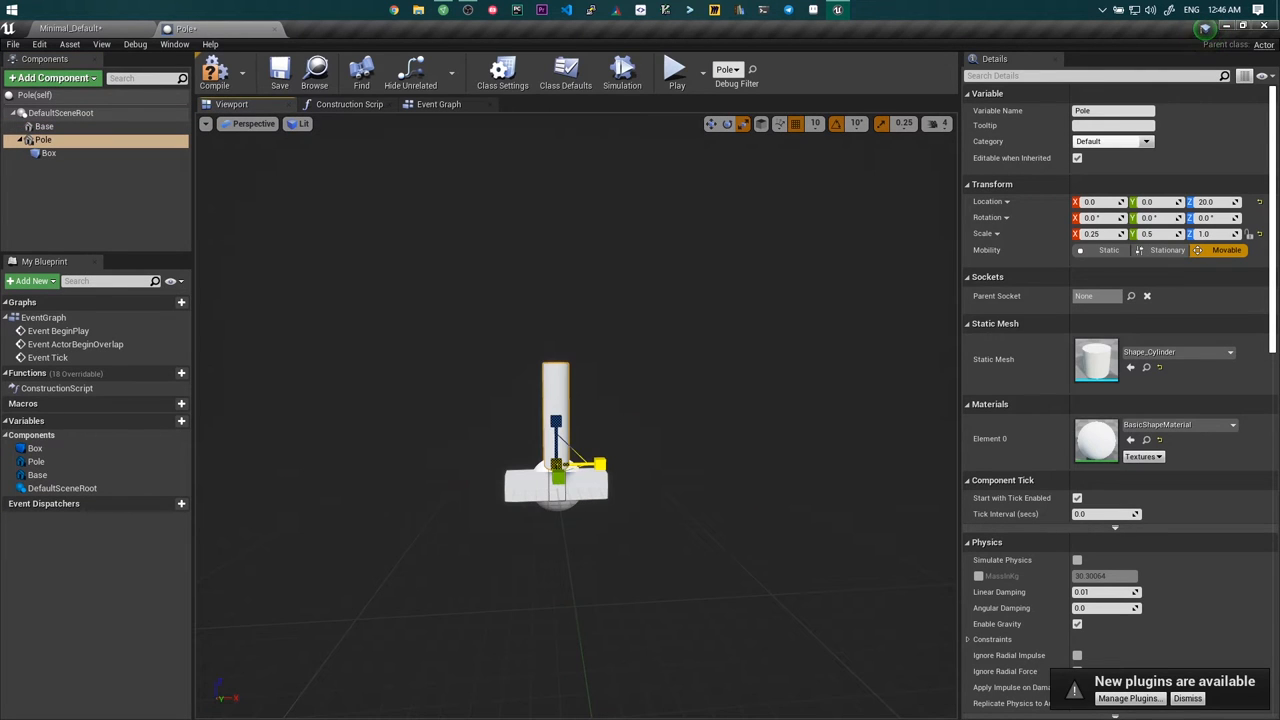
{"action": "left_click", "coordinate": [48, 153]}
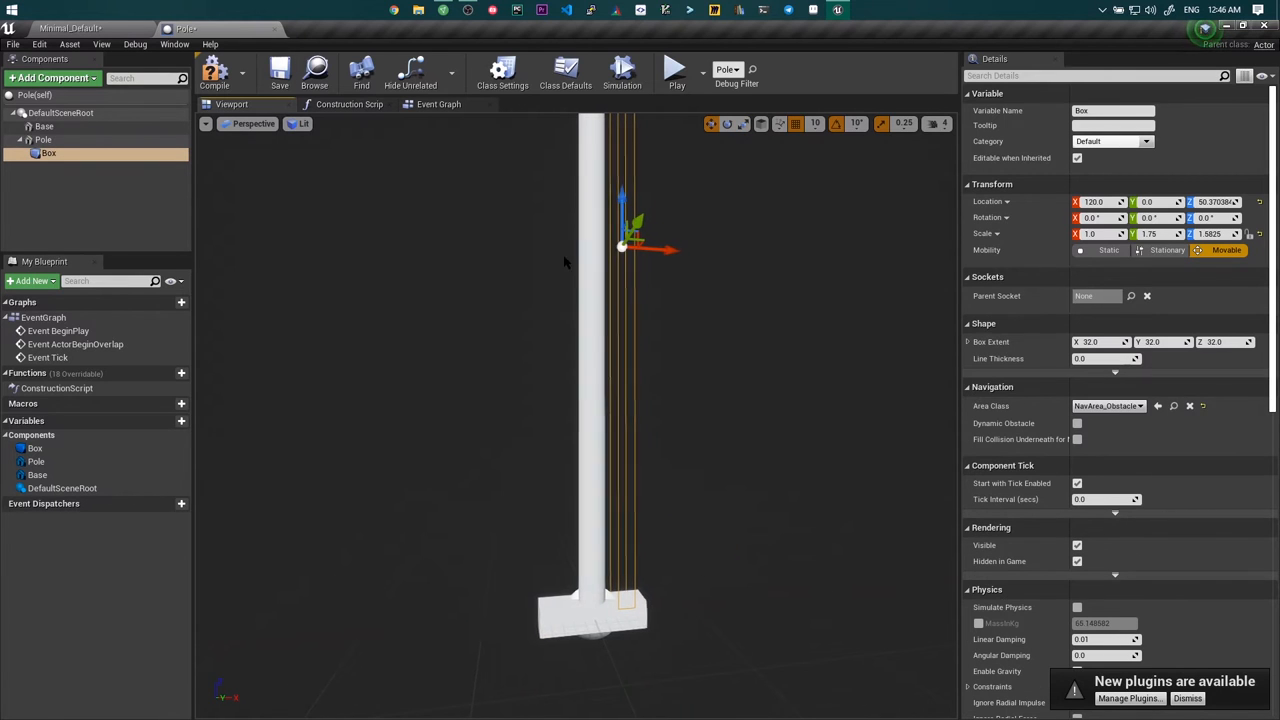
{"action": "left_click_drag", "start_coordinate": [665, 248], "coordinate": [620, 248]}
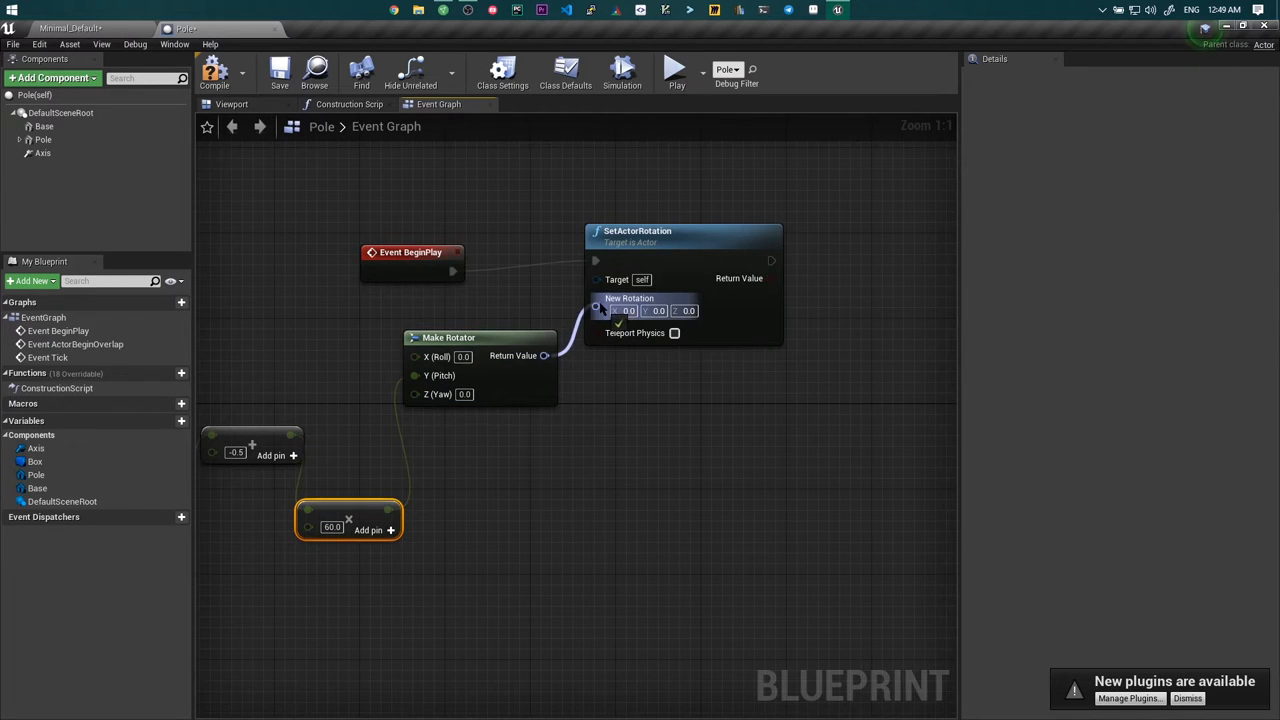
{"action": "left_click", "coordinate": [622, 72]}
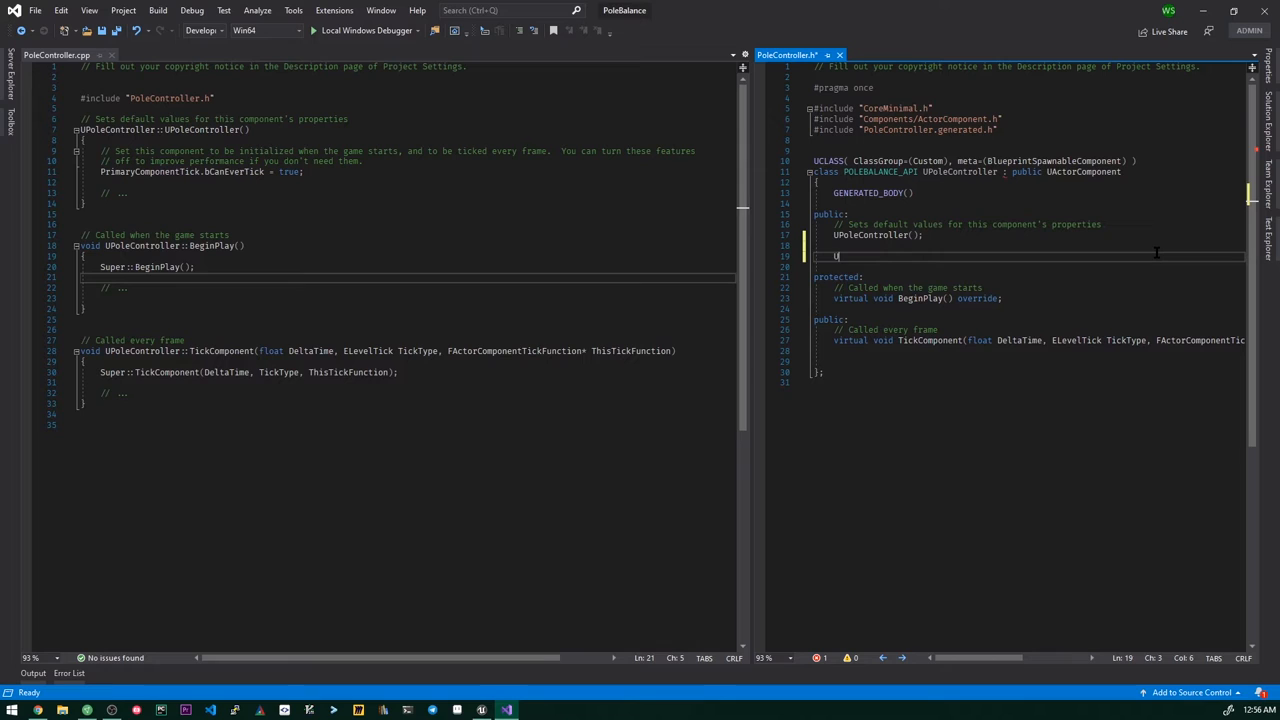
Add the UPROPERTY fields and Move_XAxis binding to PoleController and save the files.
{"action": "type", "text": "PR"}
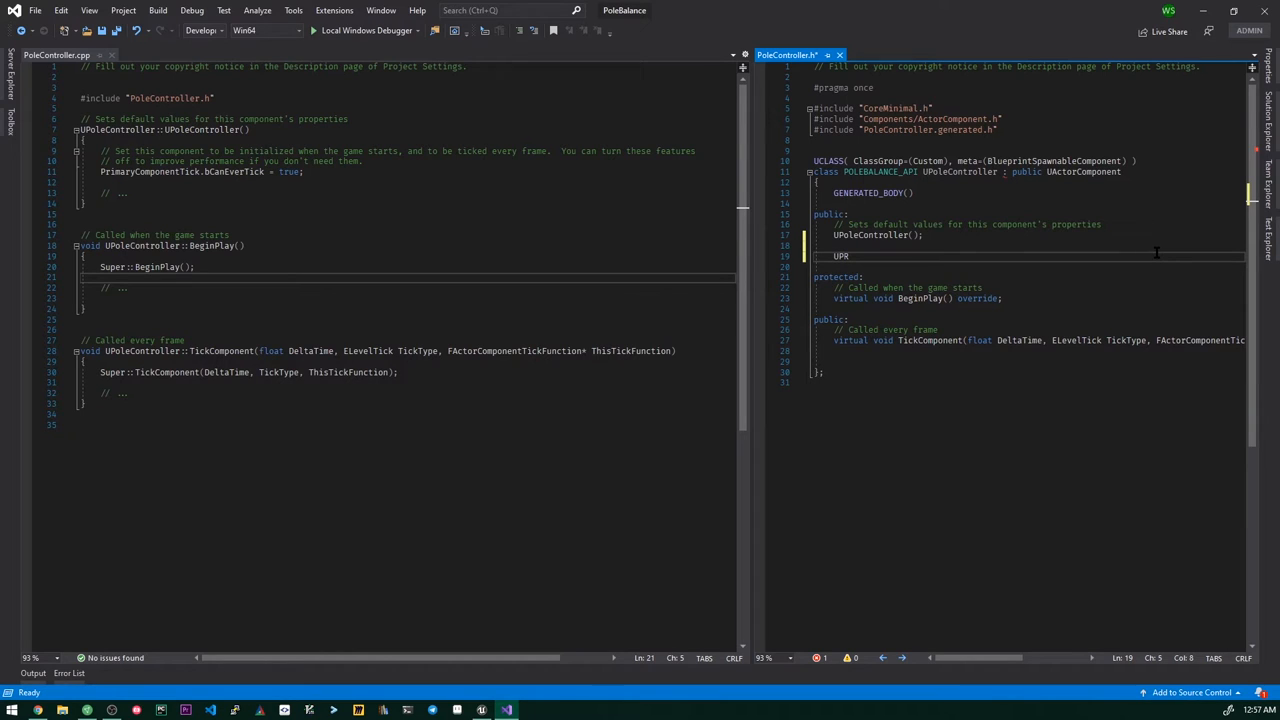
{"action": "type", "text": "OPERTY(EditAnywhere"}
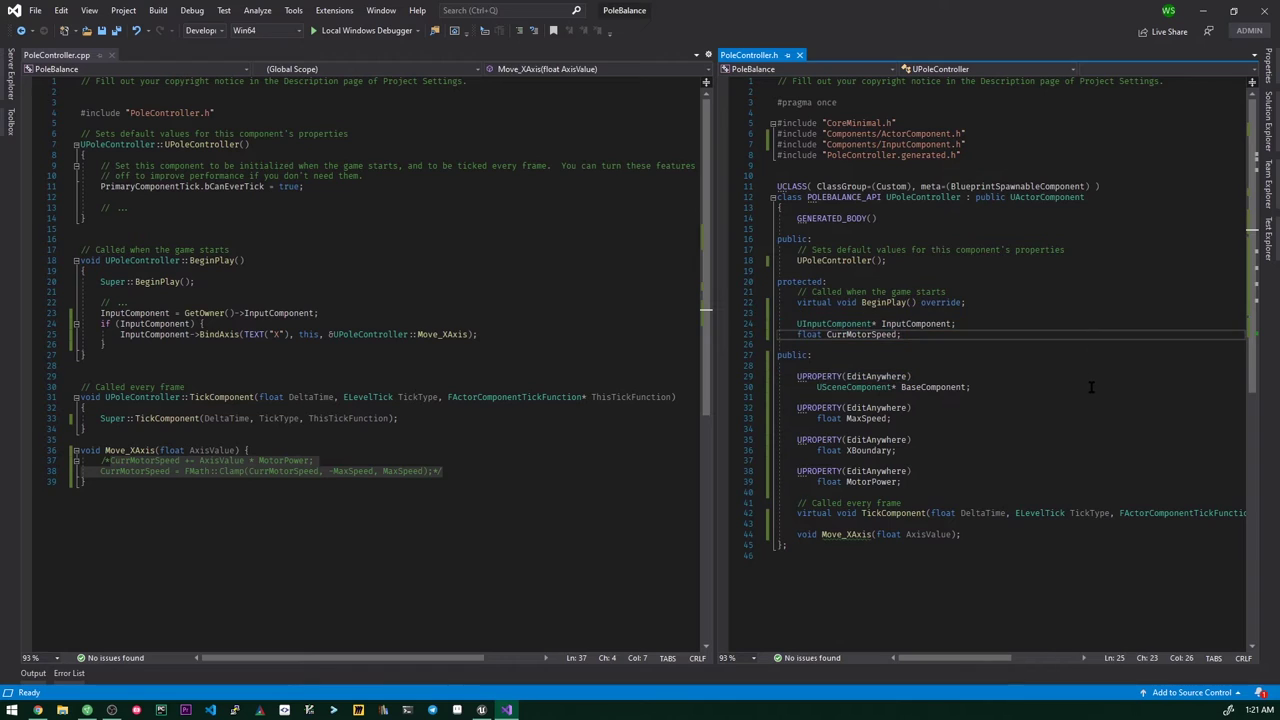
{"action": "key", "text": "ctrl+s"}
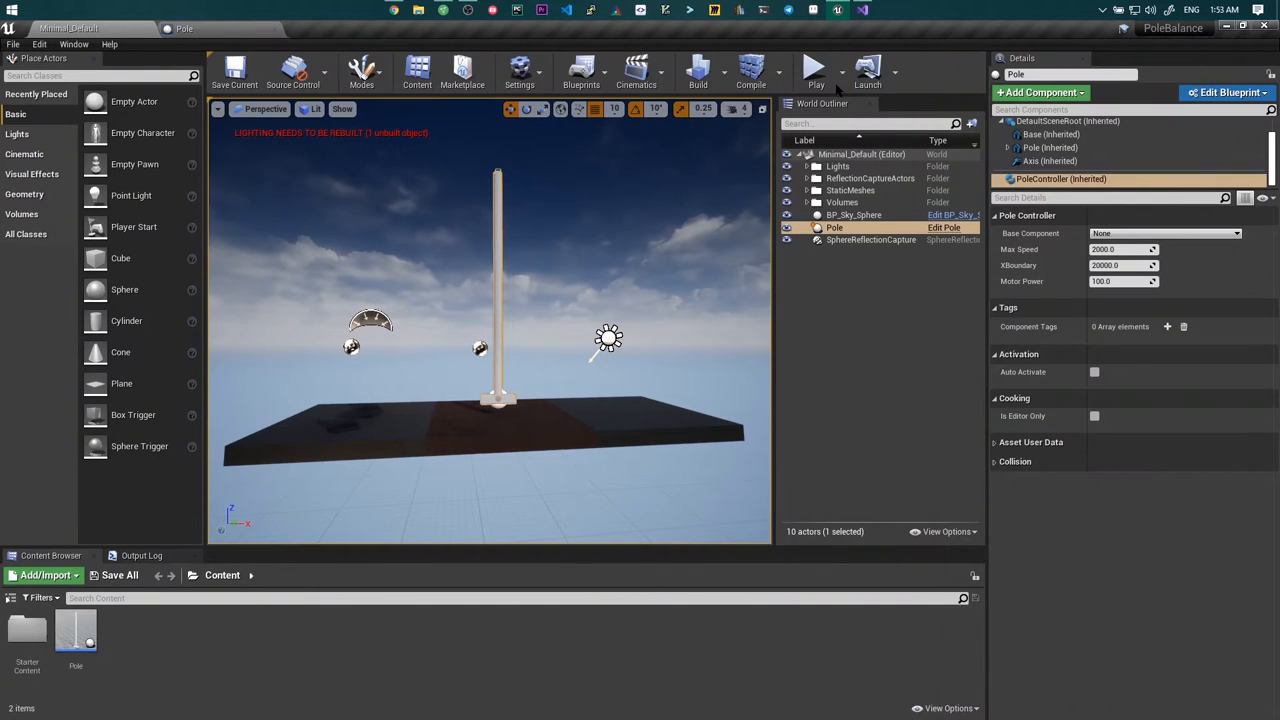
Edit the Pole blueprint to add PoleController with Max Speed 100, XBoundary 20000, Motor Power 10.
{"action": "left_click", "coordinate": [814, 68]}
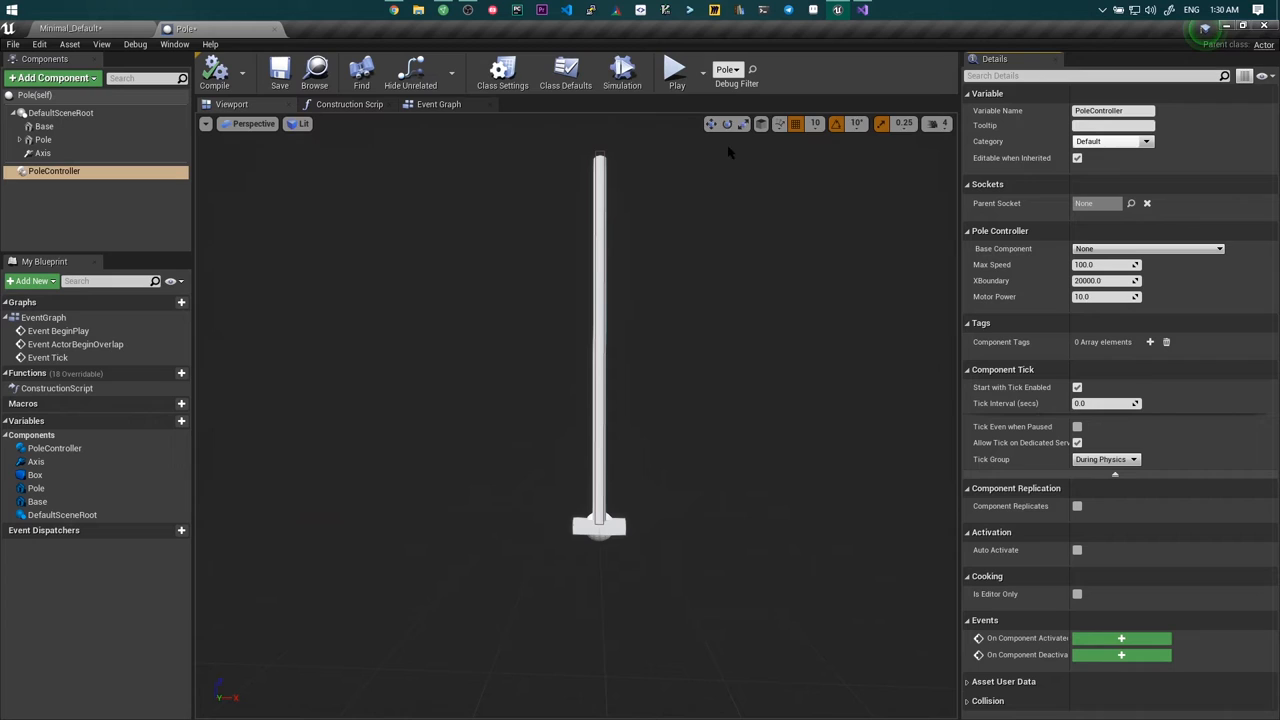
{"action": "mouse_move", "coordinate": [622, 70]}
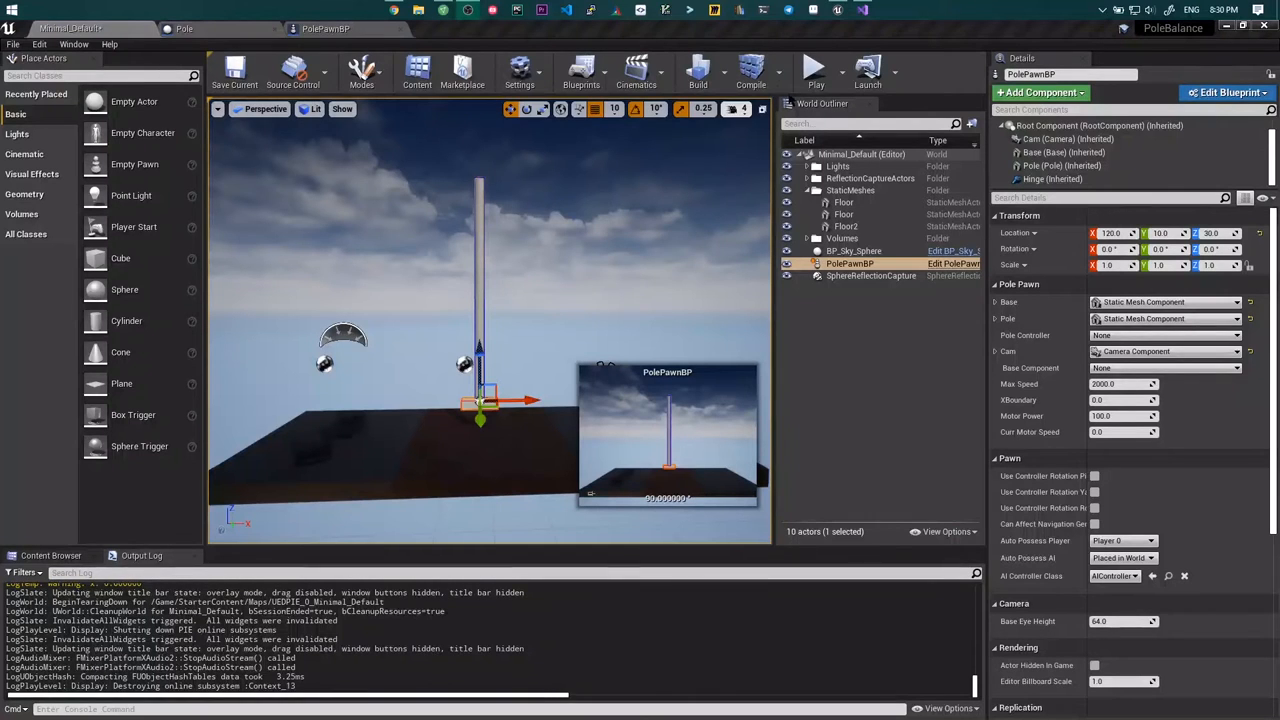
Select PolePawnBP and review its Pole Pawn Max Speed and Motor Power settings.
{"action": "left_click", "coordinate": [815, 68]}
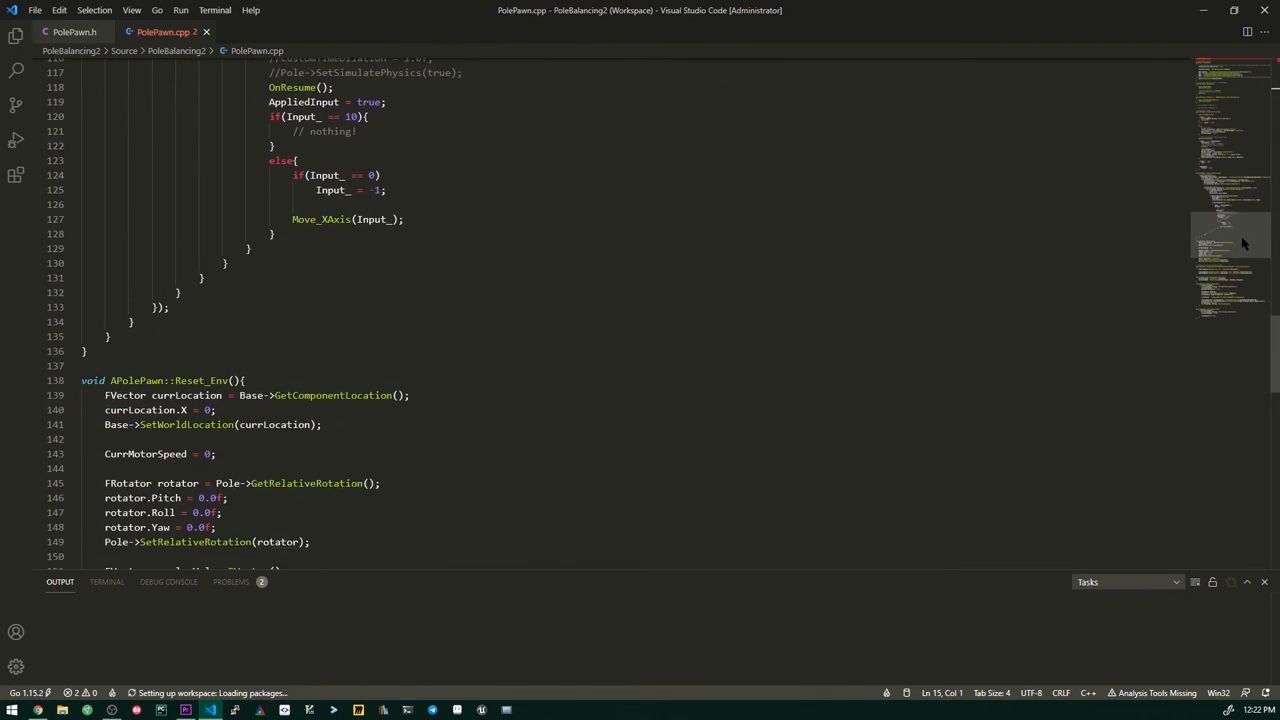
{"action": "scroll", "scroll_direction": "down", "scroll_amount": 3}
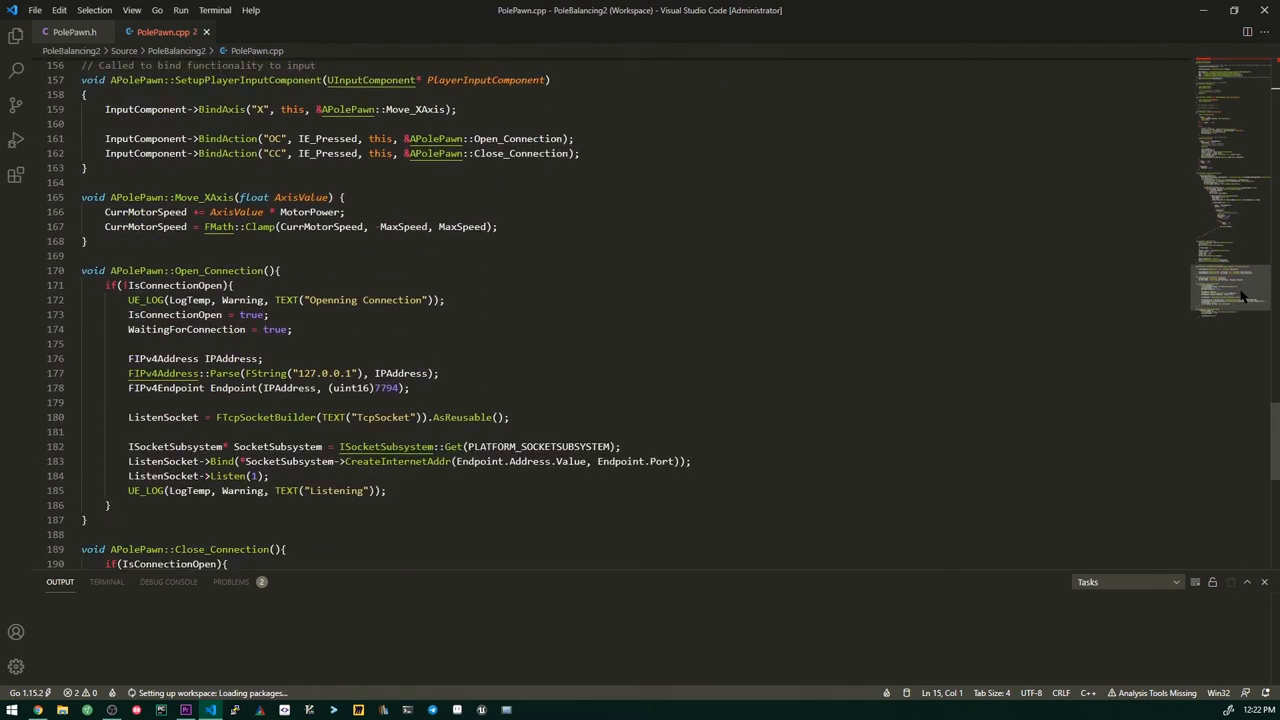
{"action": "scroll", "scroll_direction": "down", "scroll_amount": 3}
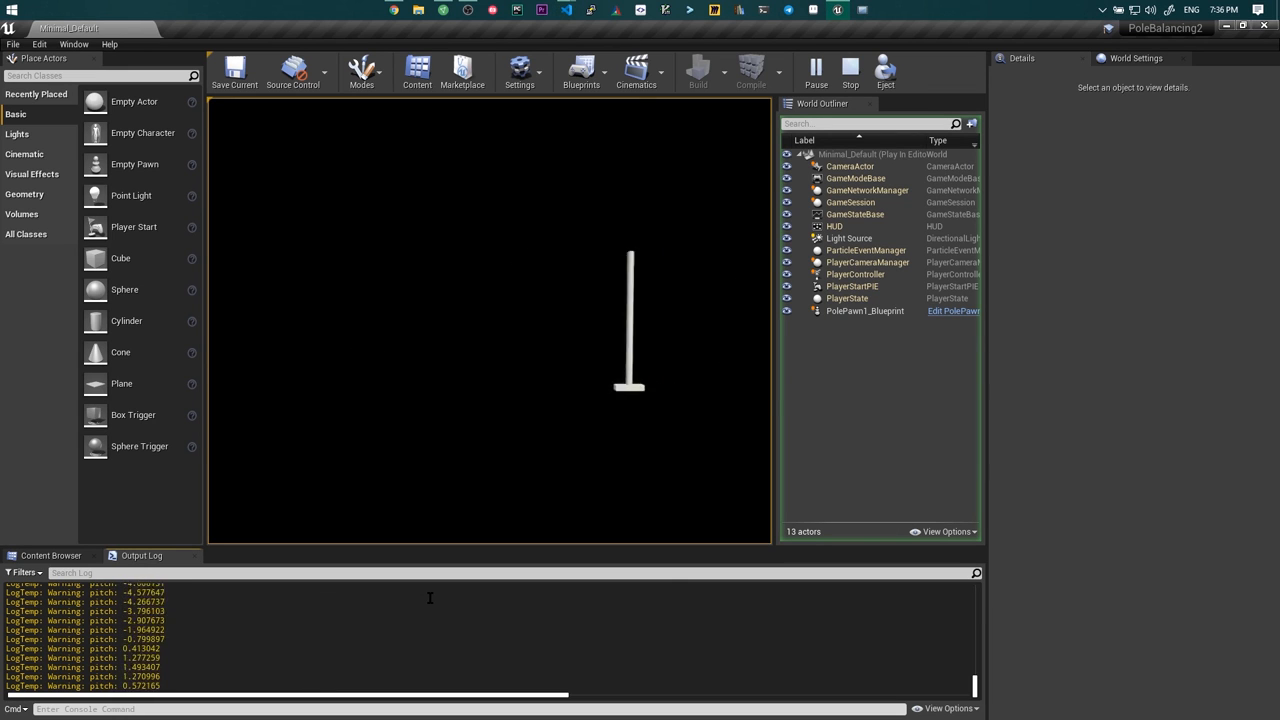
Eject from the pawn to watch the pole balancing with pitch values in the log.
{"action": "left_click", "coordinate": [850, 70]}
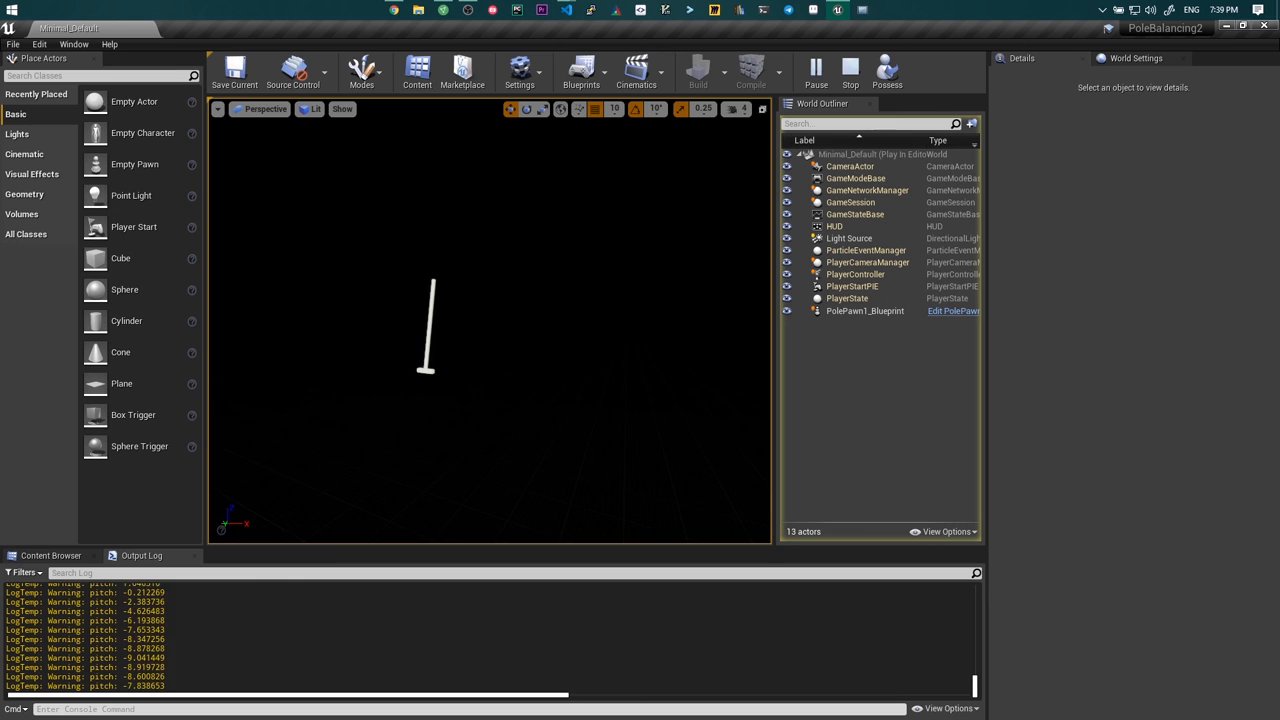